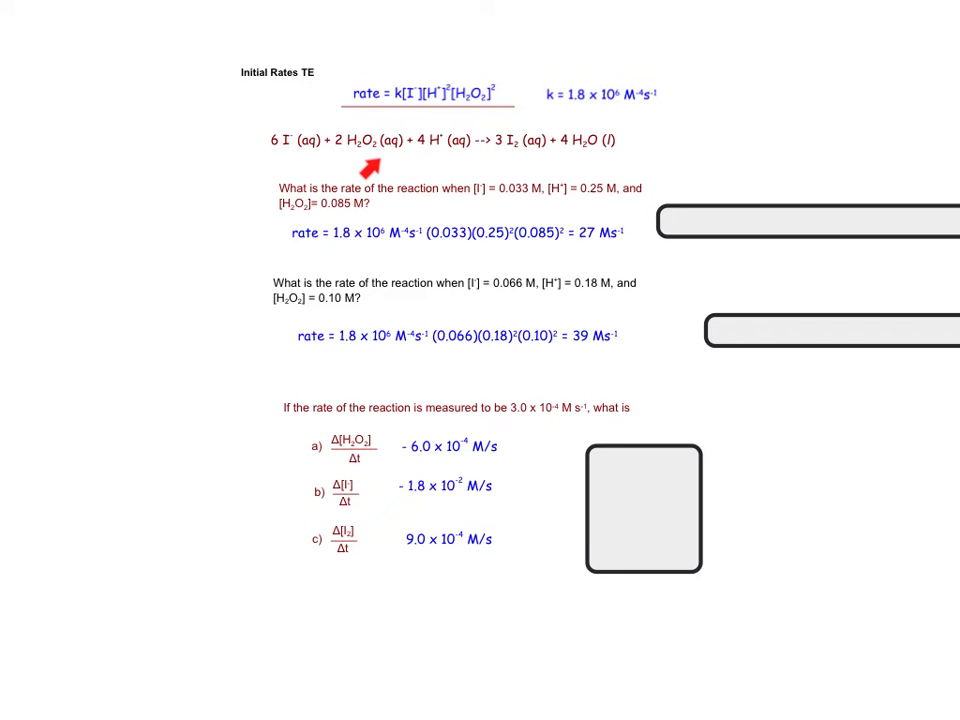
# Draw a red strike line through the cancelling terms in the trial 1–2 rate ratio
pyautogui.moveTo(365, 165); pyautogui.dragTo(420, 168)
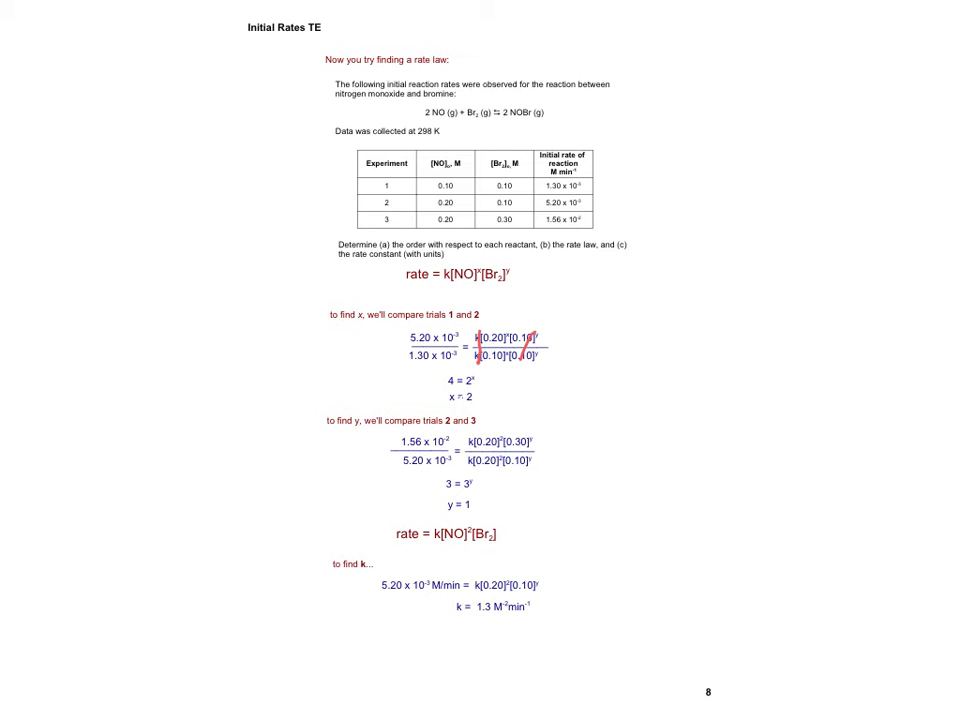
pyautogui.moveTo(435, 425)
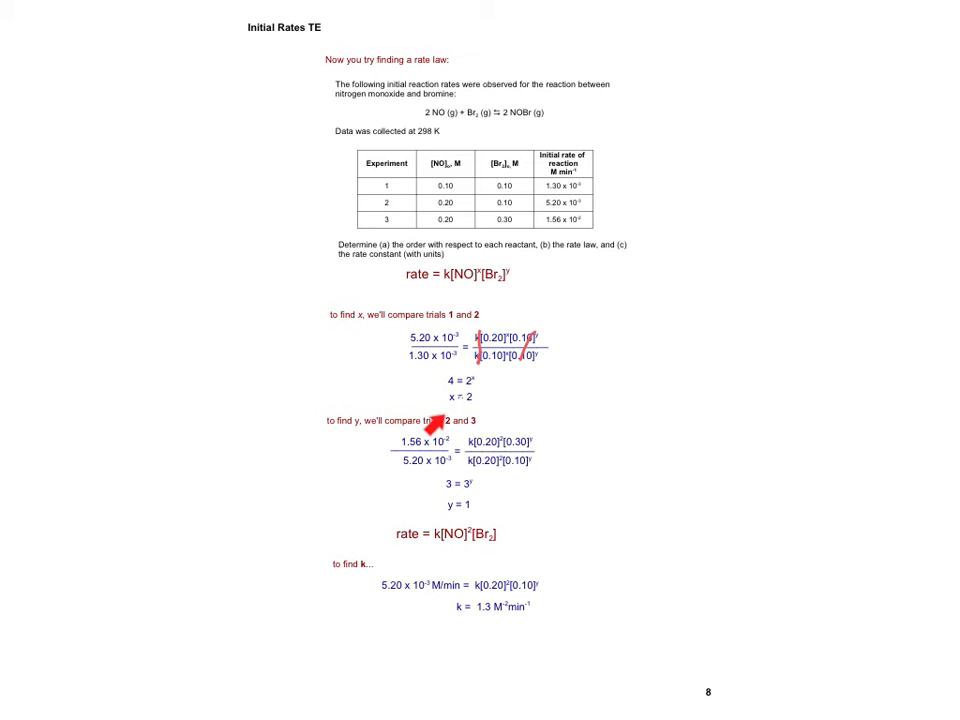